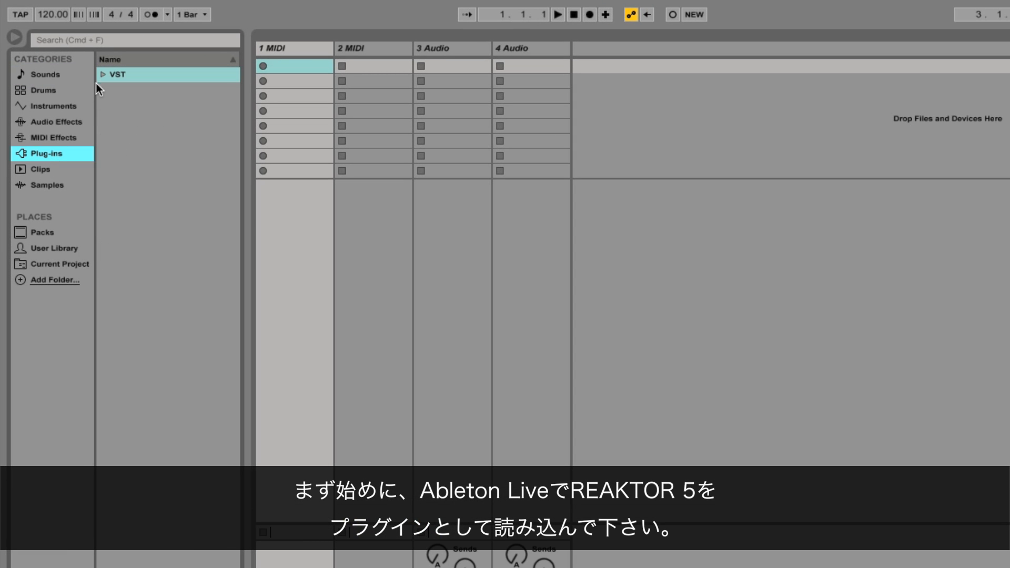
Step: Load the Reaktor5 VST from the Plug-ins browser onto the first MIDI track
left_click(102, 75)
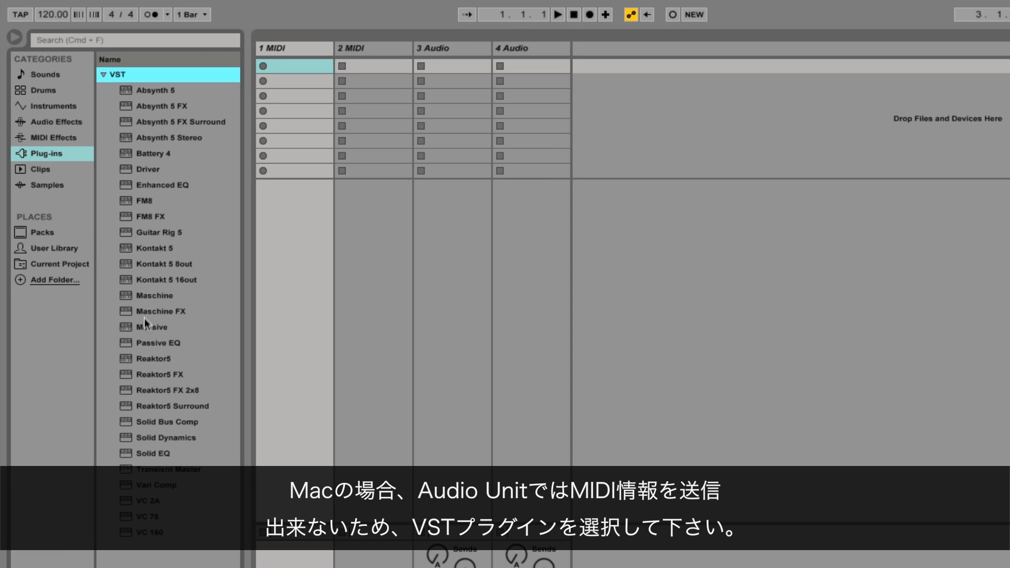
left_click(153, 359)
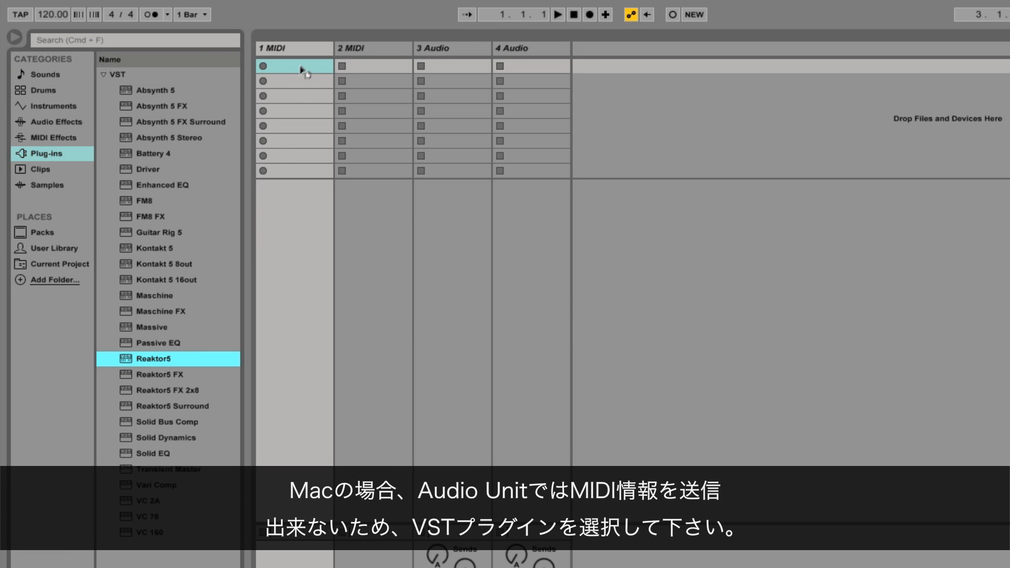
double_click(153, 359)
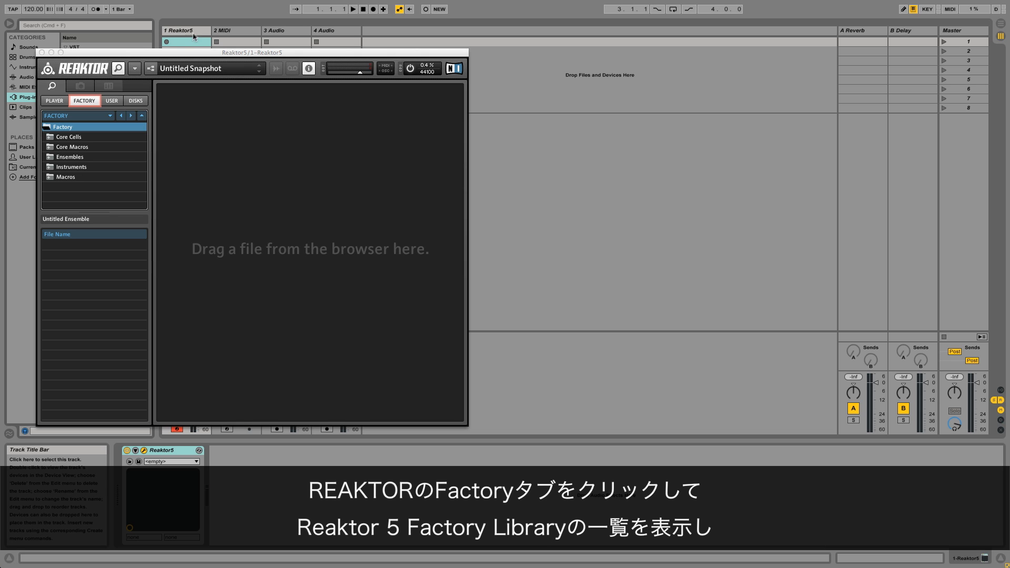
Step: Load Spiral.ens from Factory > Ensembles > New Additions > Sequencers
left_click(84, 101)
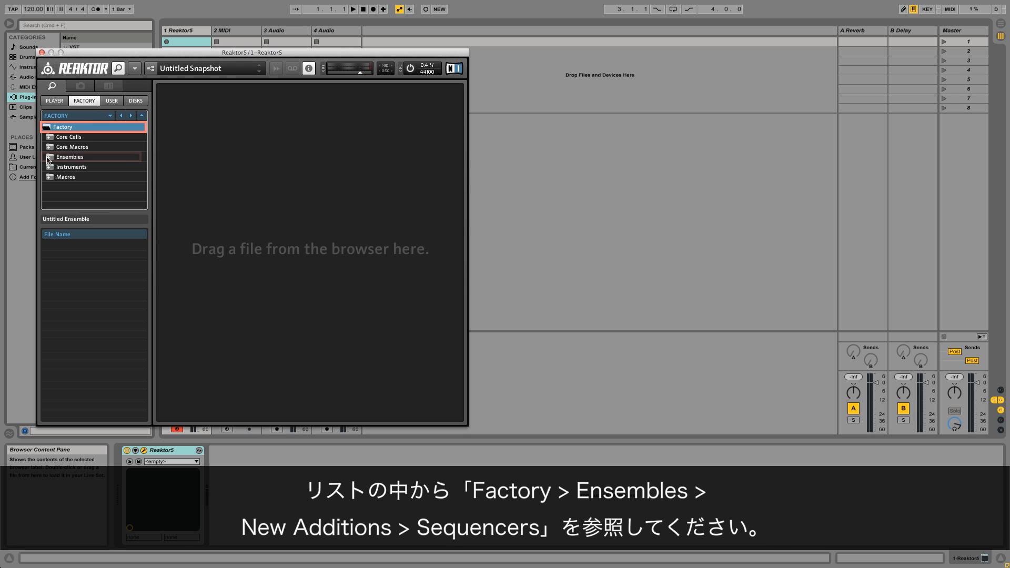
left_click(77, 156)
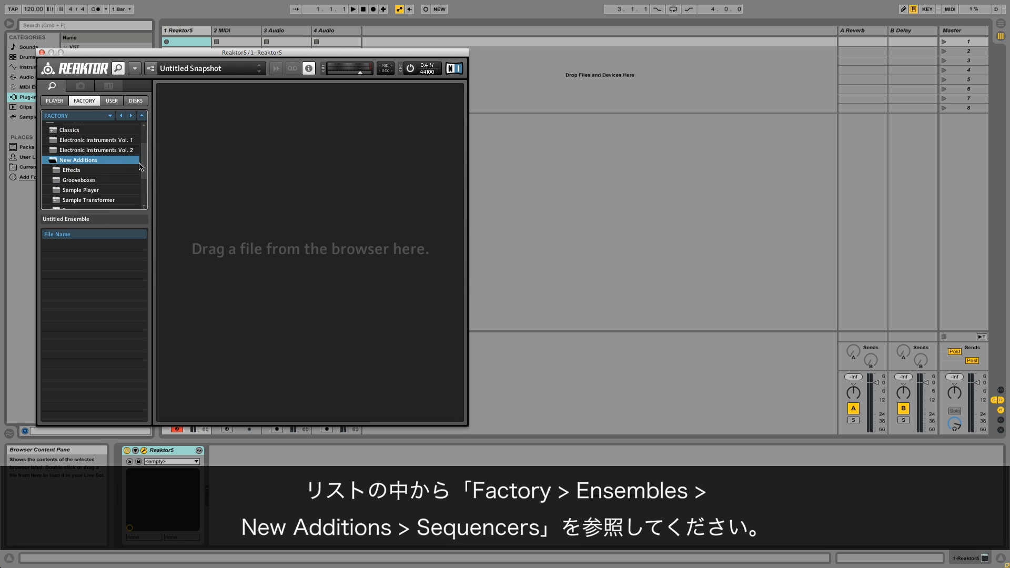
left_click(77, 167)
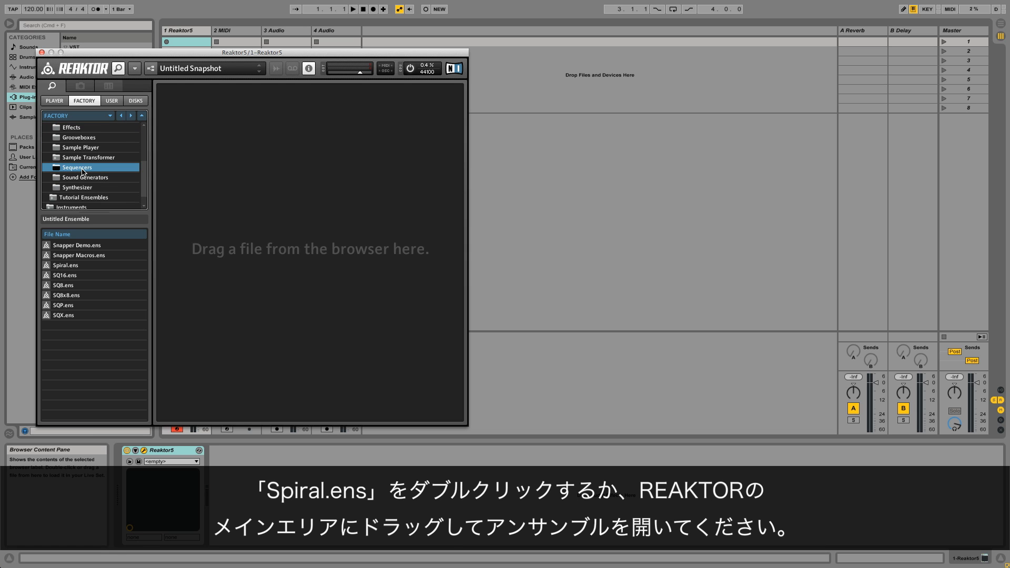
left_click(65, 265)
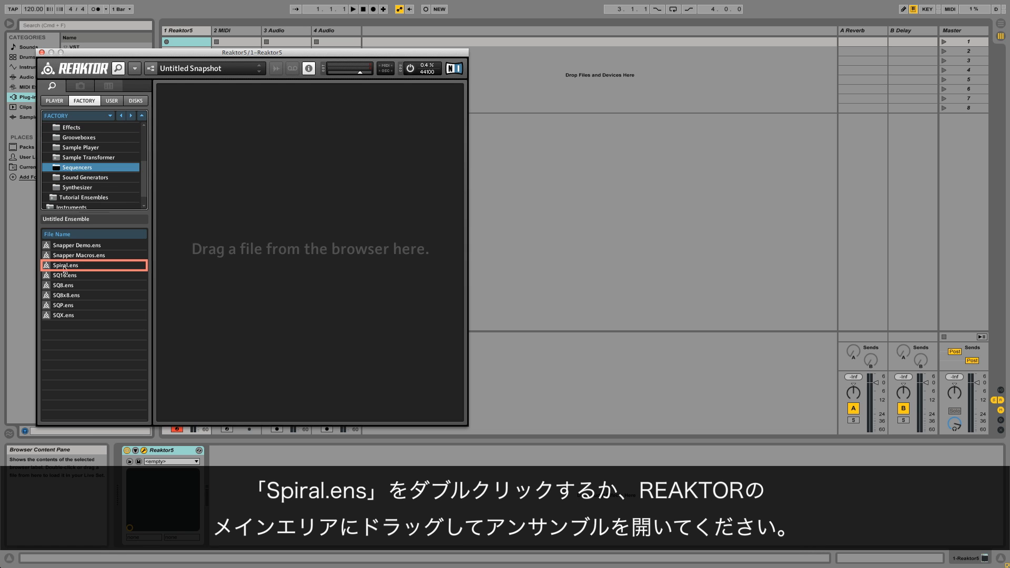
left_click(66, 265)
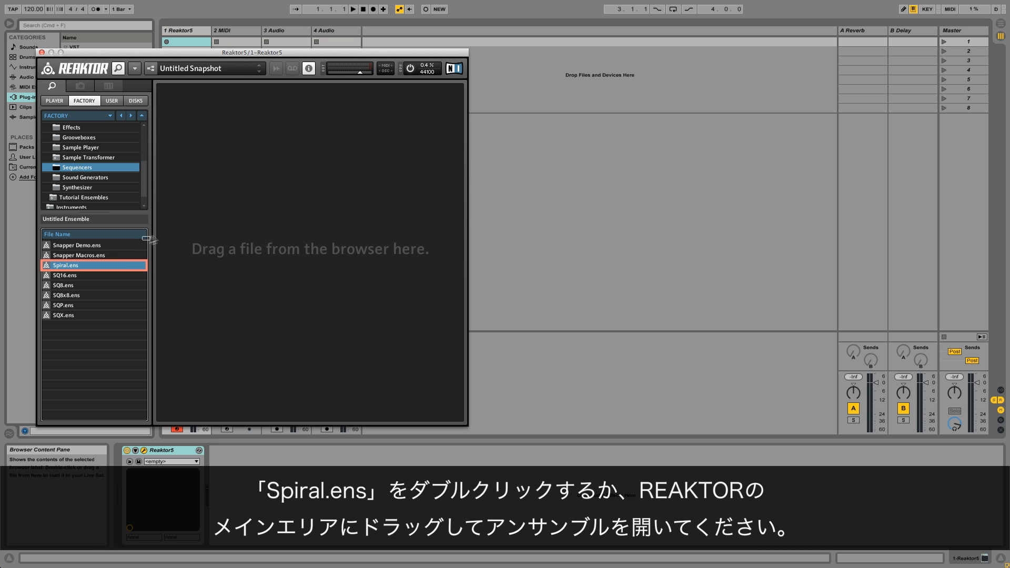
double_click(65, 265)
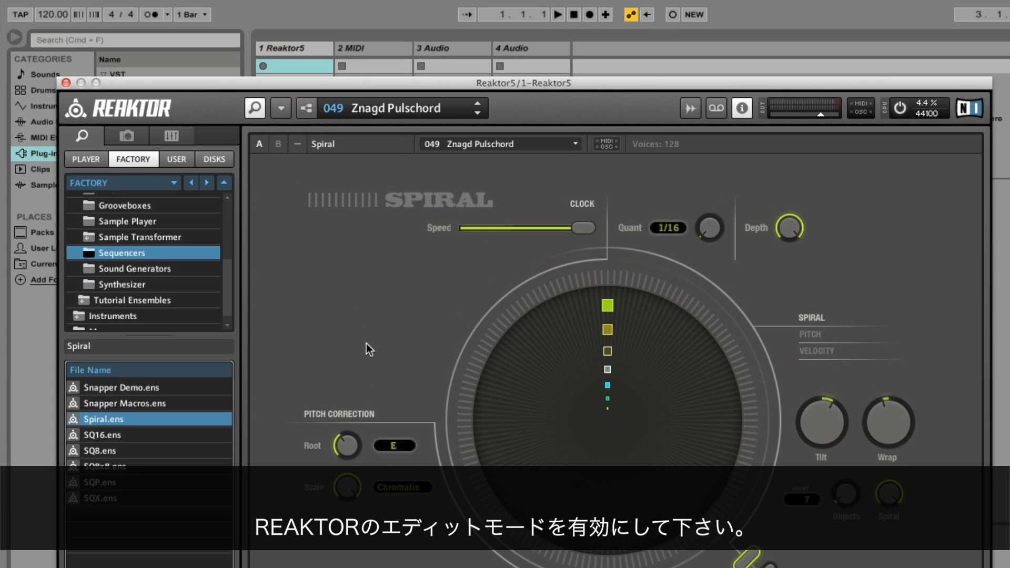
Step: In the ensemble's Connect properties, set MIDI OUT To External Devices to plugin
left_click(306, 108)
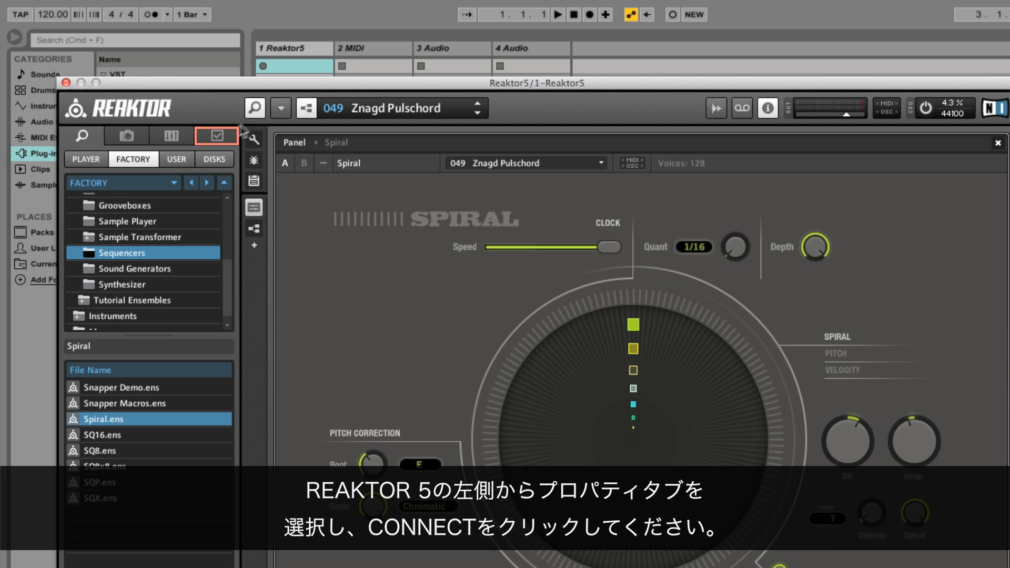
left_click(216, 135)
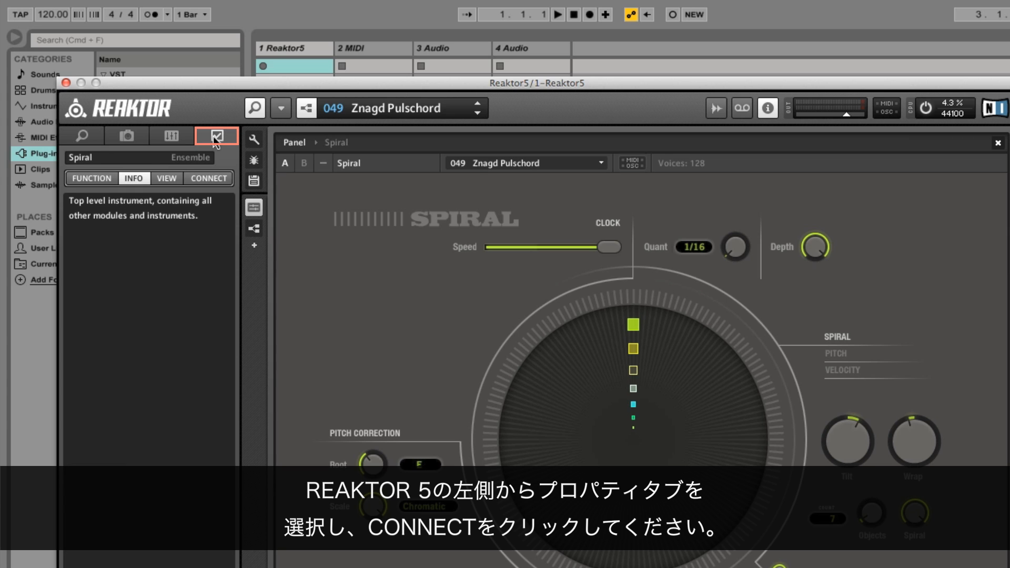
left_click(208, 178)
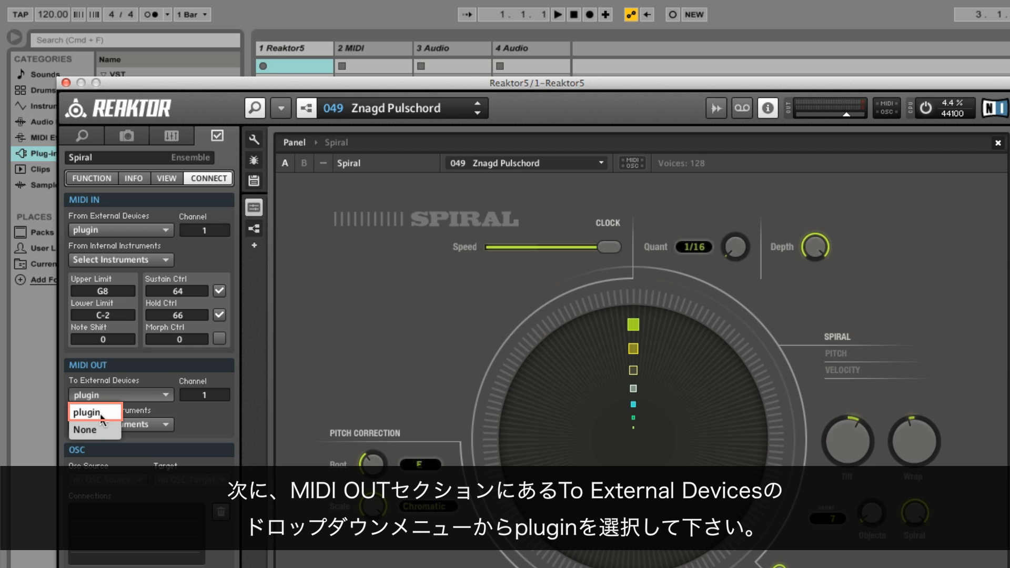
left_click(87, 412)
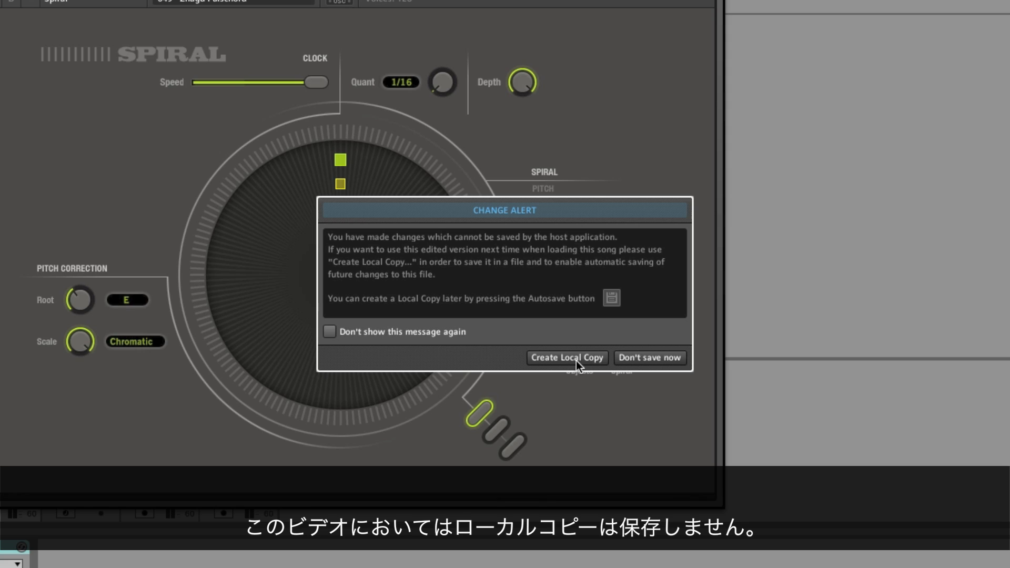
mouse_move(653, 363)
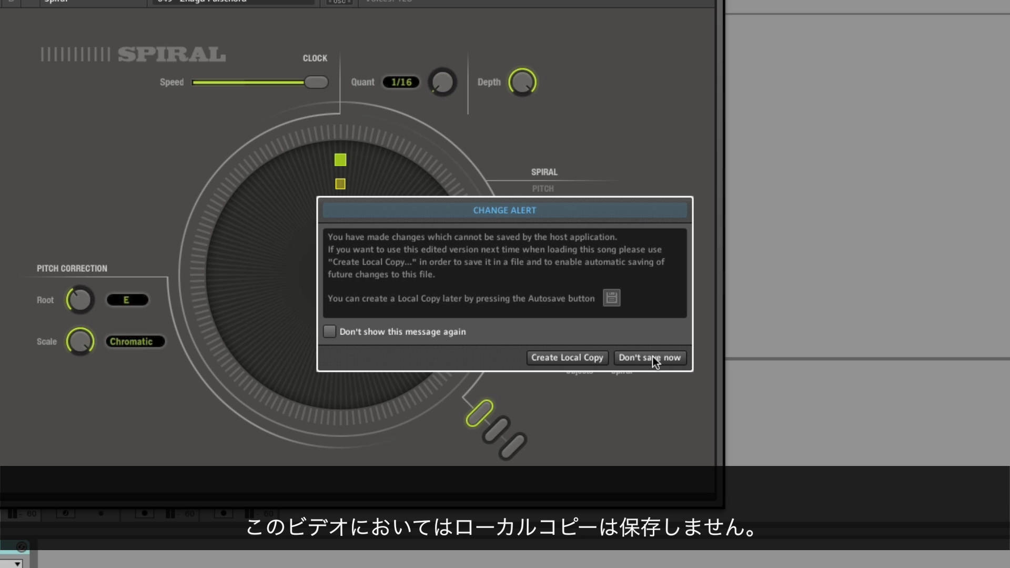
Step: Decline the Change Alert with Don't save now
left_click(651, 357)
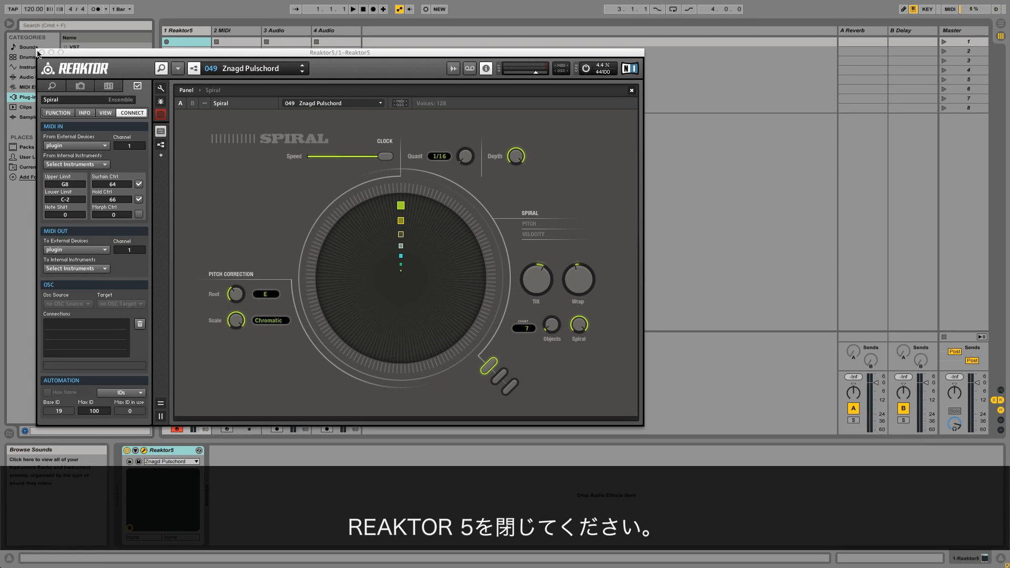
Step: Close the Reaktor window and load Massive onto the second MIDI track
left_click(629, 91)
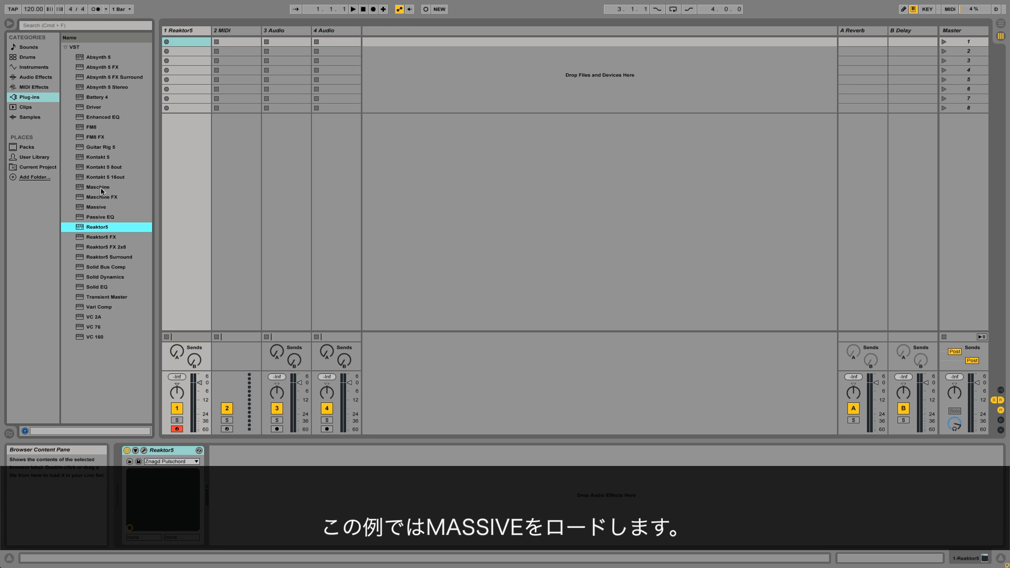
left_click(96, 208)
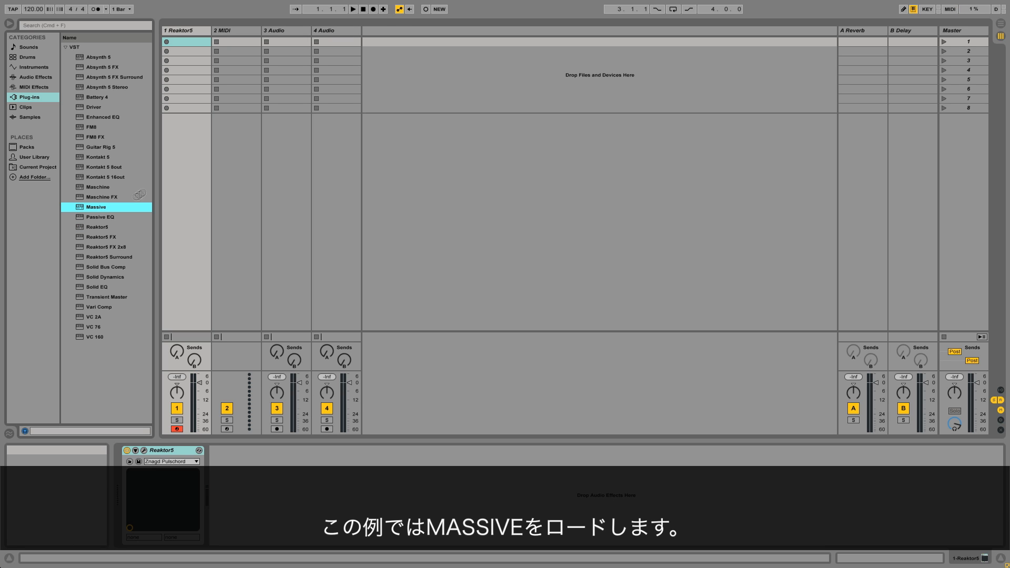
left_click(235, 31)
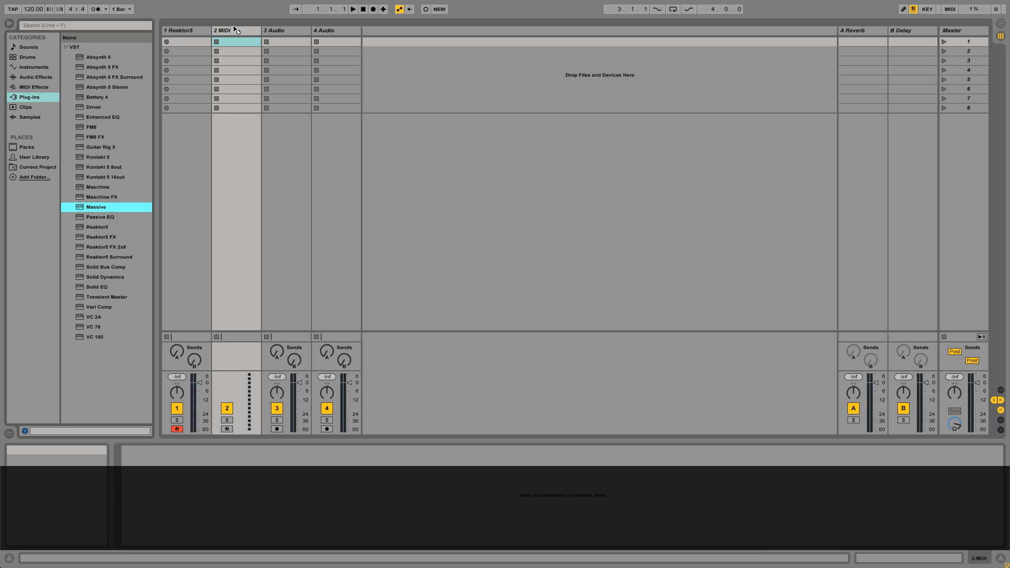
double_click(95, 208)
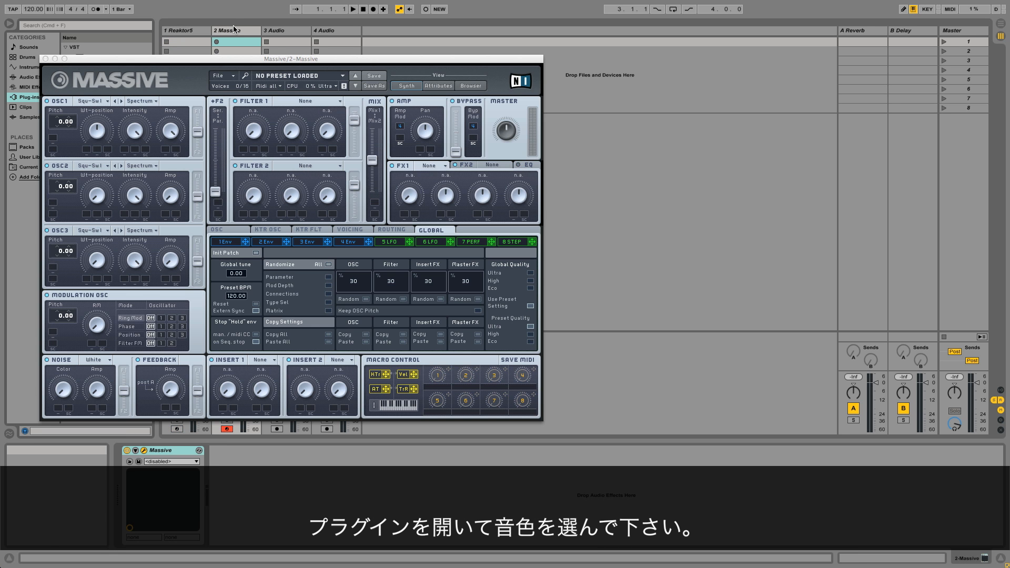
Step: Choose a sound from Massive's preset list
left_click(297, 76)
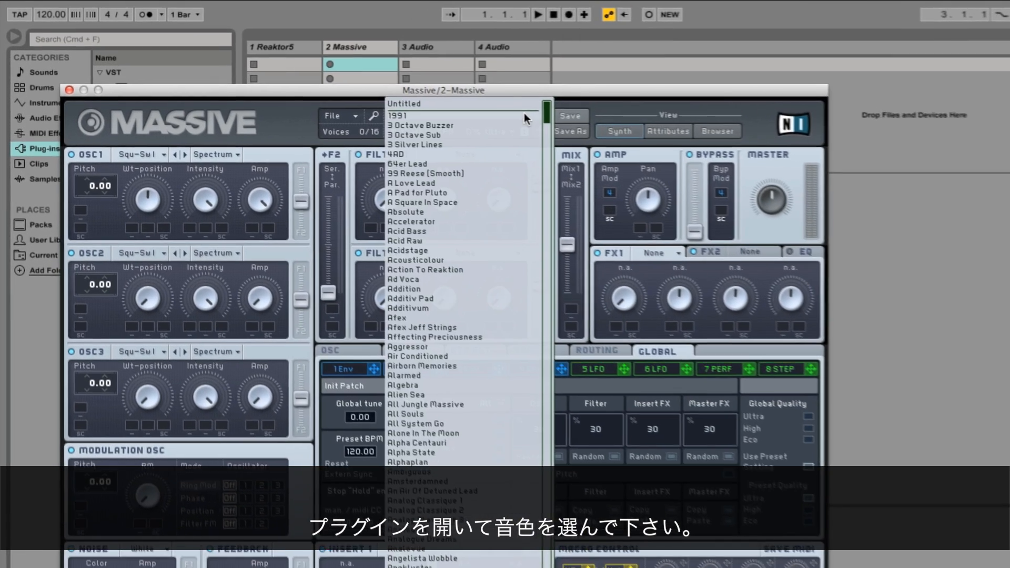
scroll("down", 3)
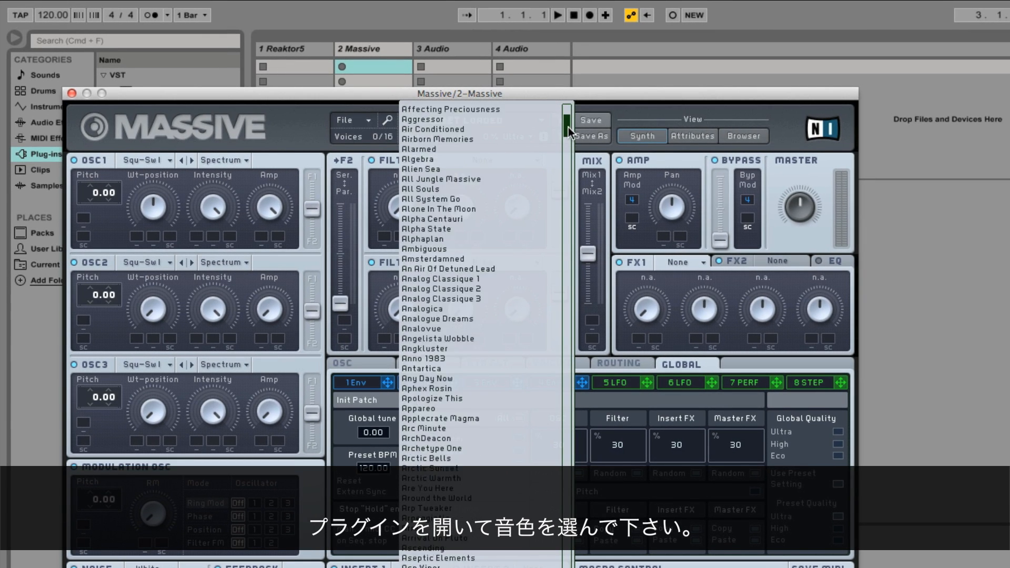
scroll("down", 3)
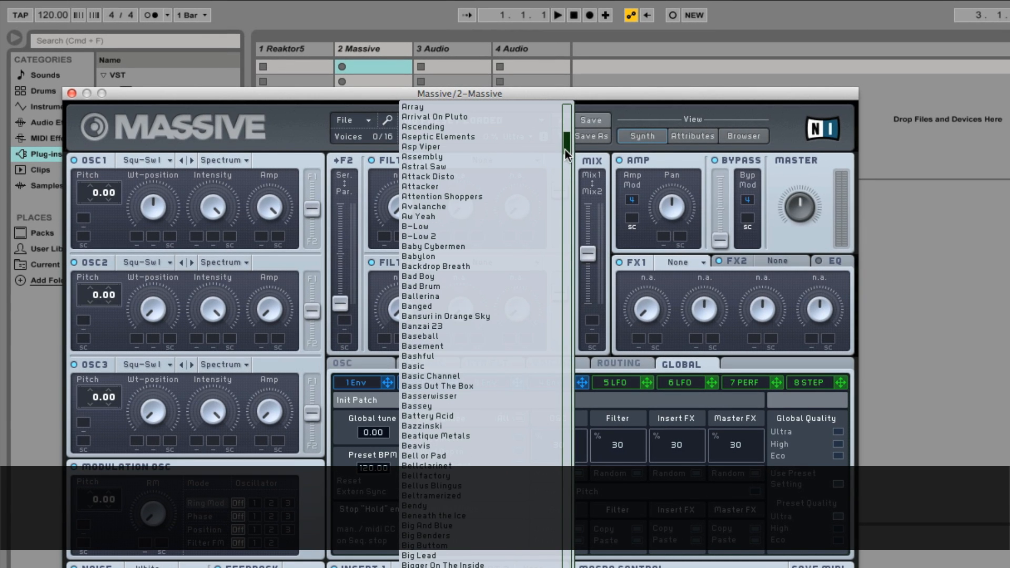
mouse_move(475, 492)
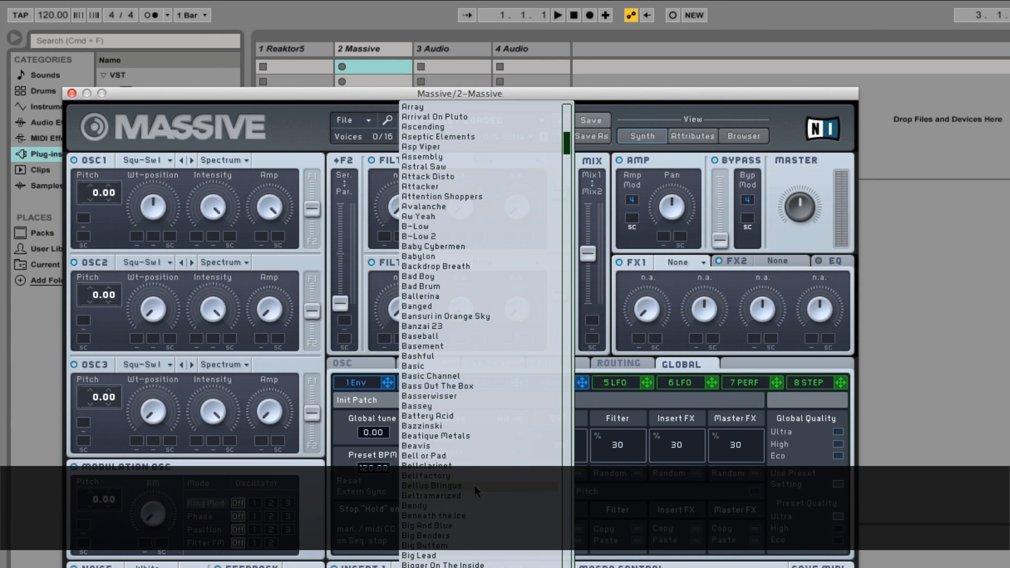
left_click(431, 485)
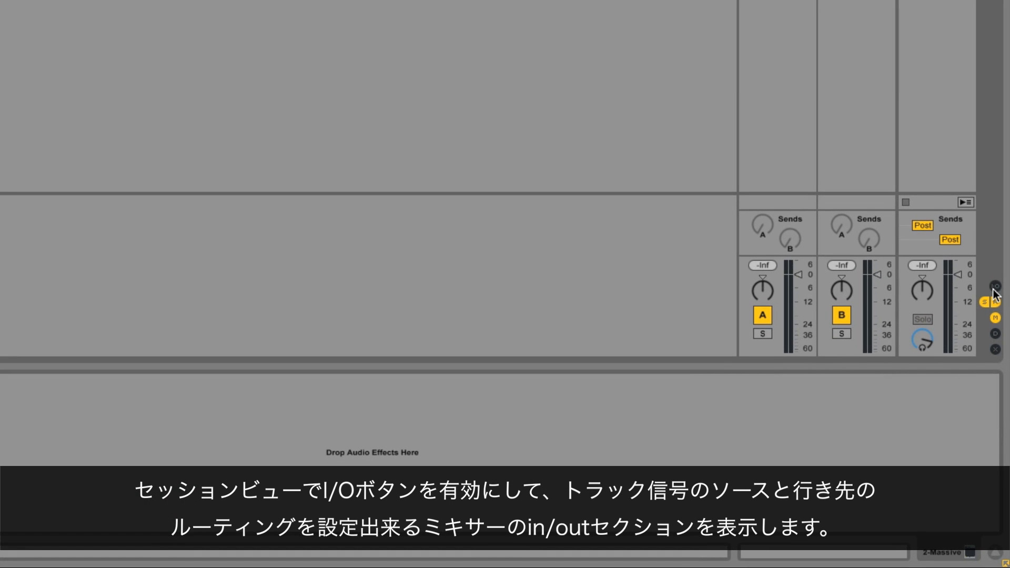
Step: Show I/O routing and set Massive's MIDI From to 1-Reaktor5, channel Reaktor5
left_click(994, 286)
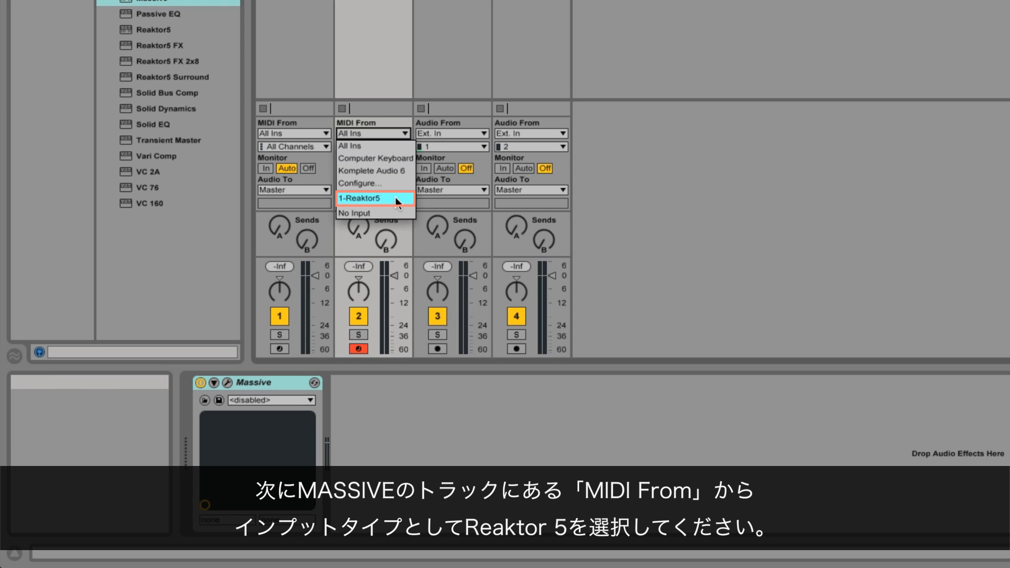
left_click(363, 198)
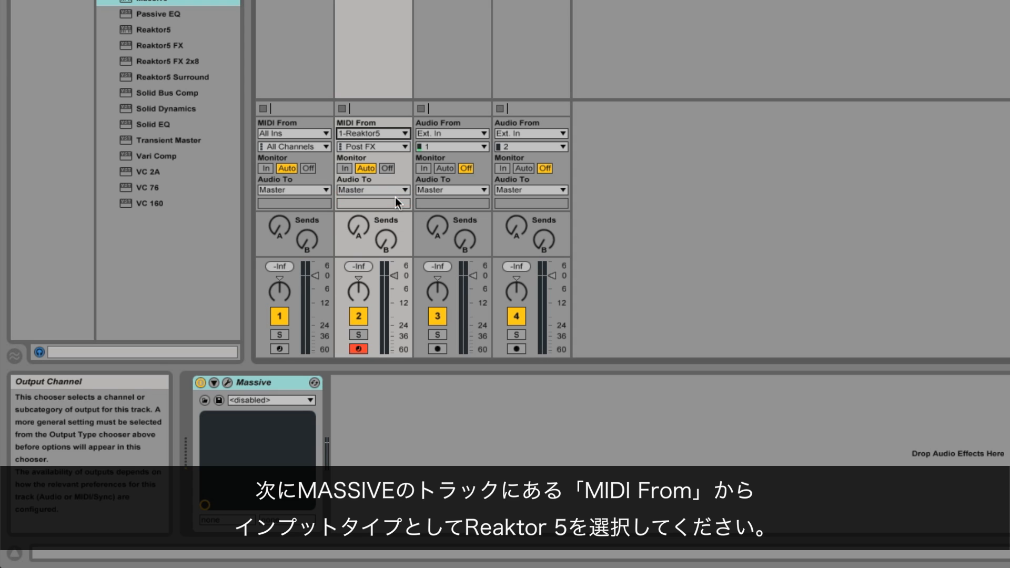
mouse_move(403, 151)
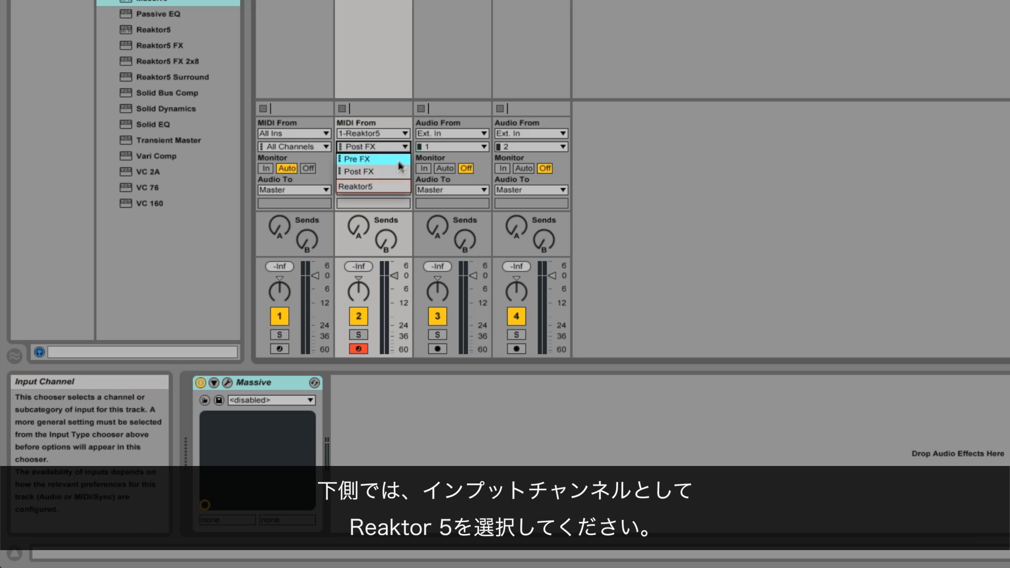
mouse_move(373, 187)
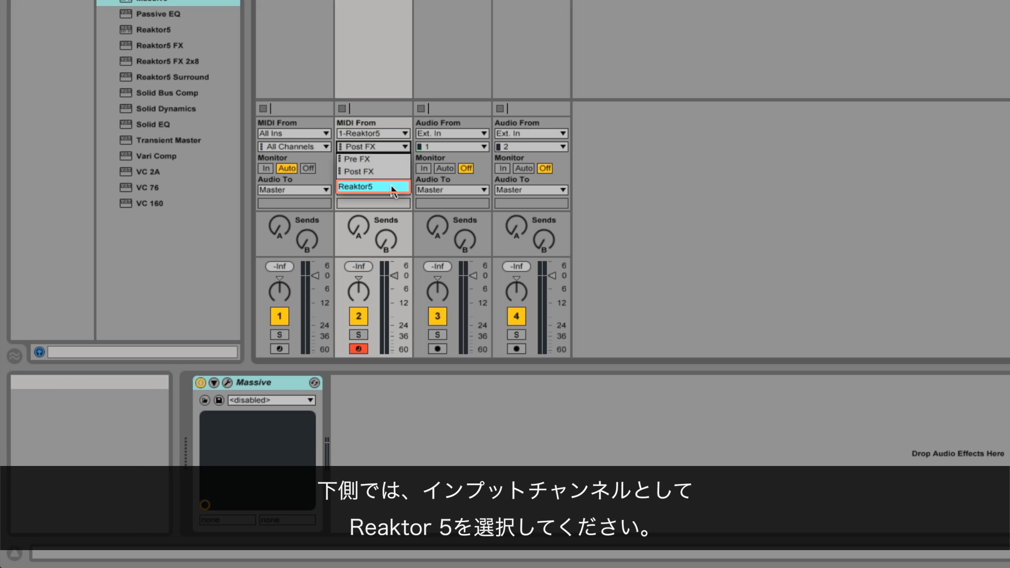
left_click(372, 187)
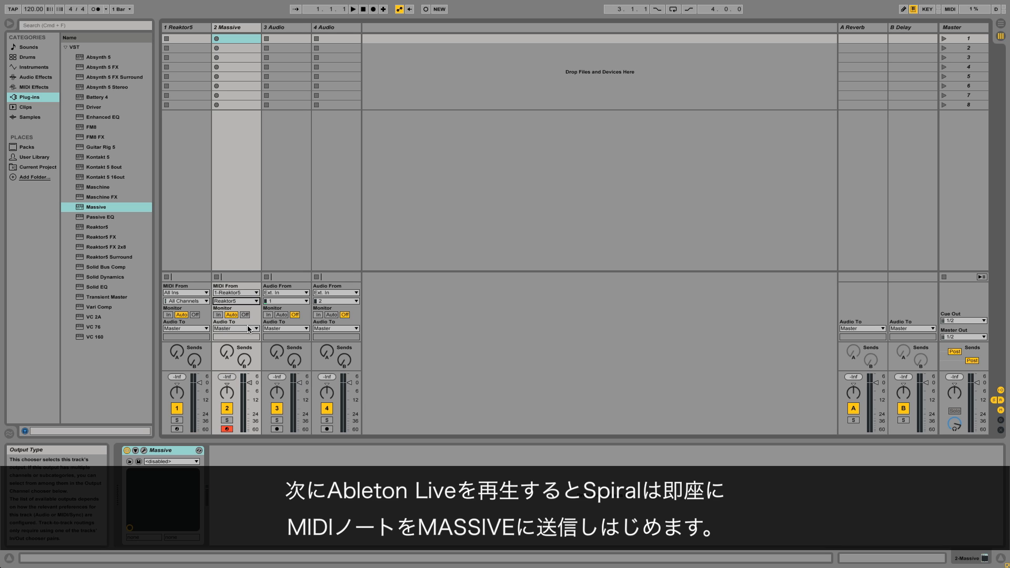
Step: Start transport playback and select the Reaktor5 track to reopen Spiral
left_click(351, 10)
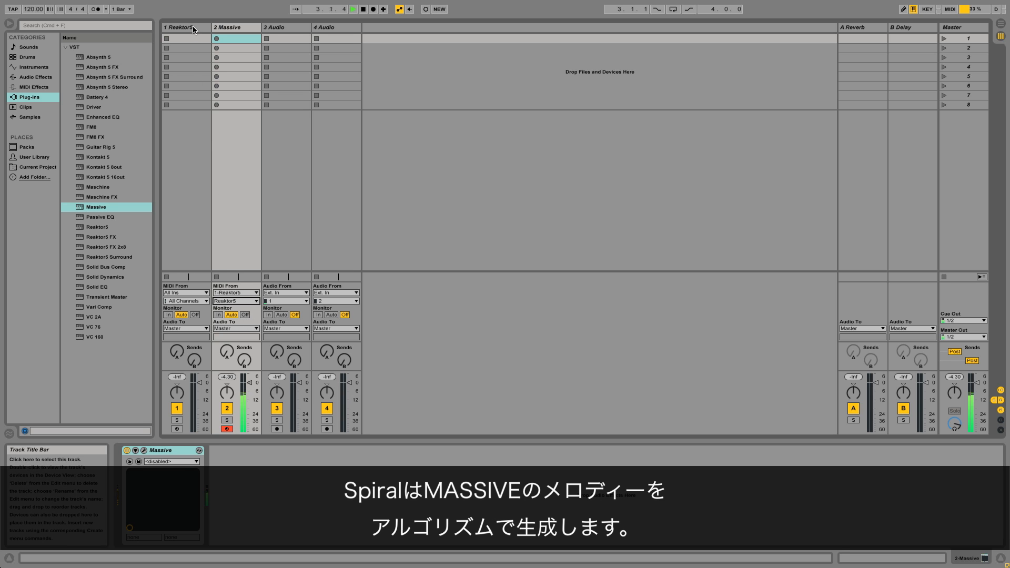
left_click(185, 28)
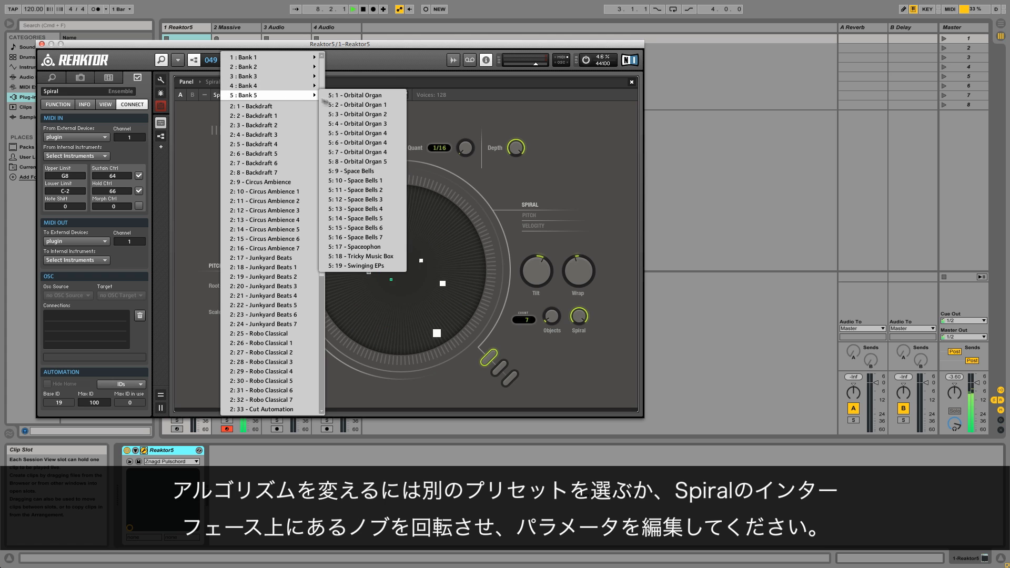
Step: Load the Bank 5 Swinging EPs preset, set Scale to Ionian and adjust Depth
left_click(357, 265)
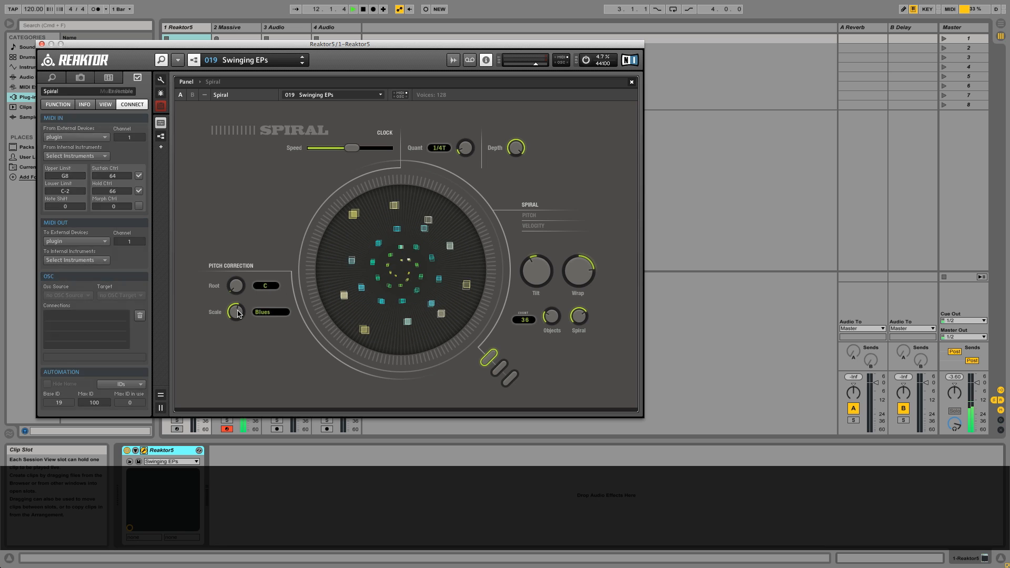
left_click(234, 311)
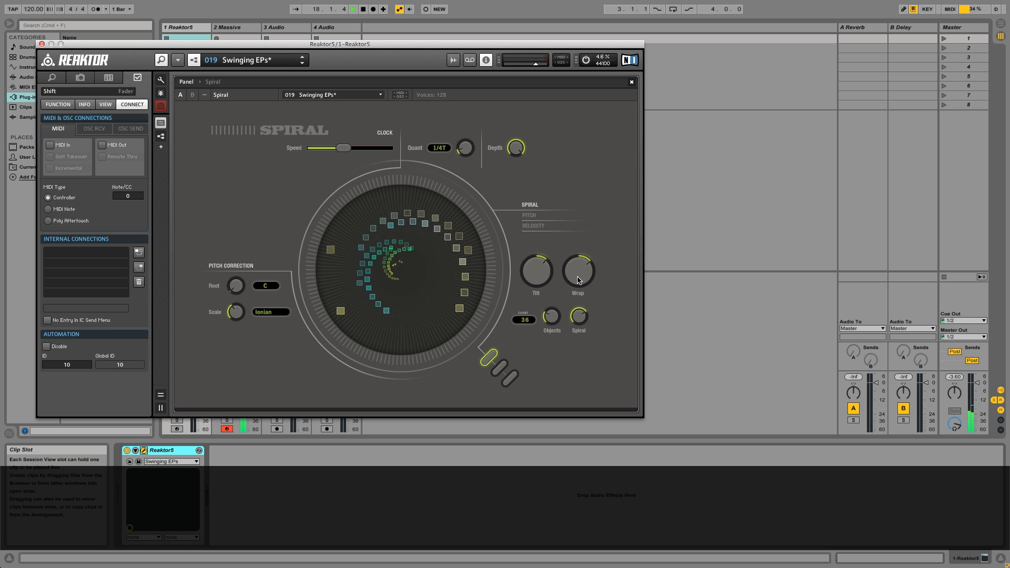
left_click(515, 147)
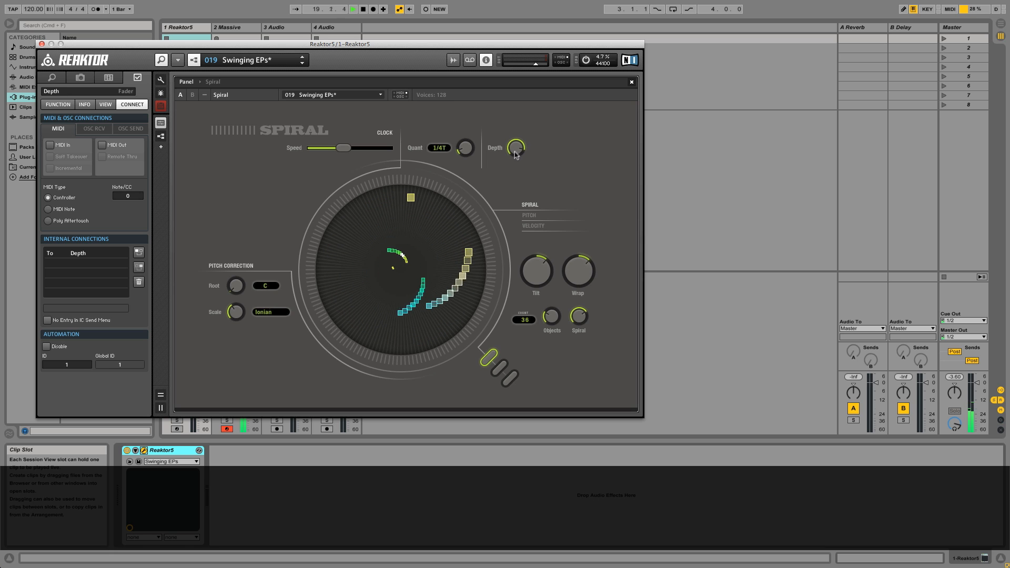